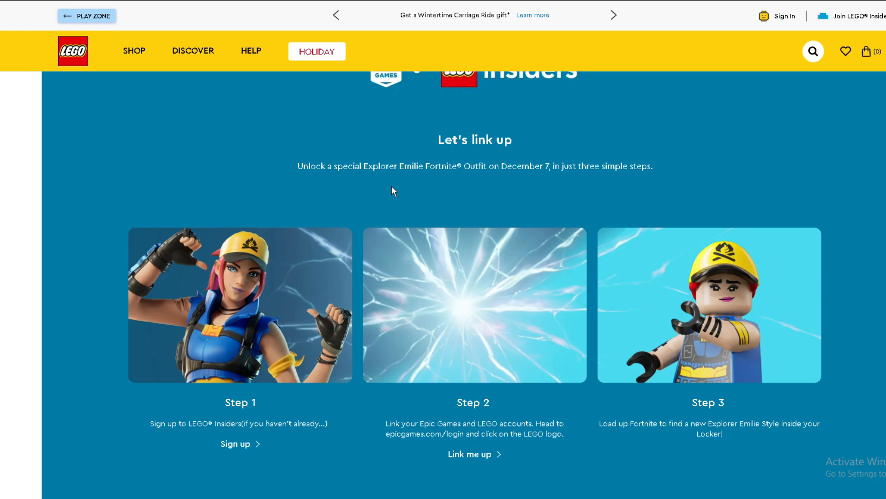
{"action": "mouse_move", "coordinate": [398, 192]}
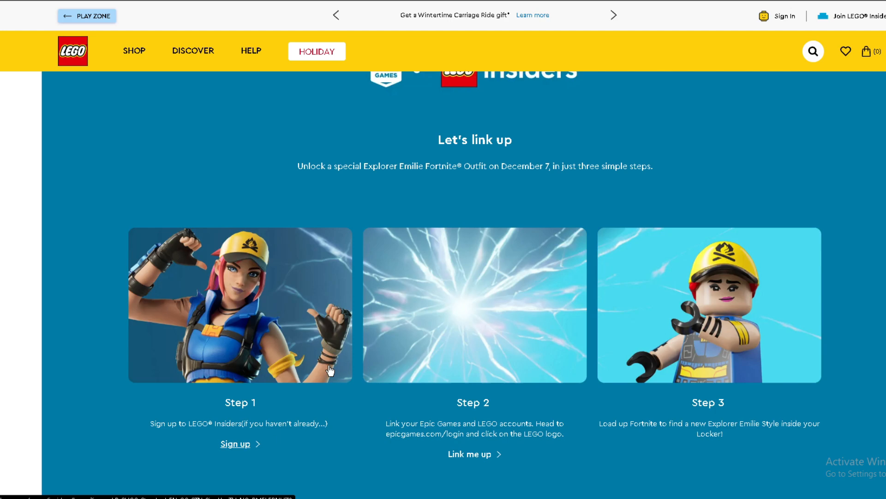
{"action": "mouse_move", "coordinate": [369, 324]}
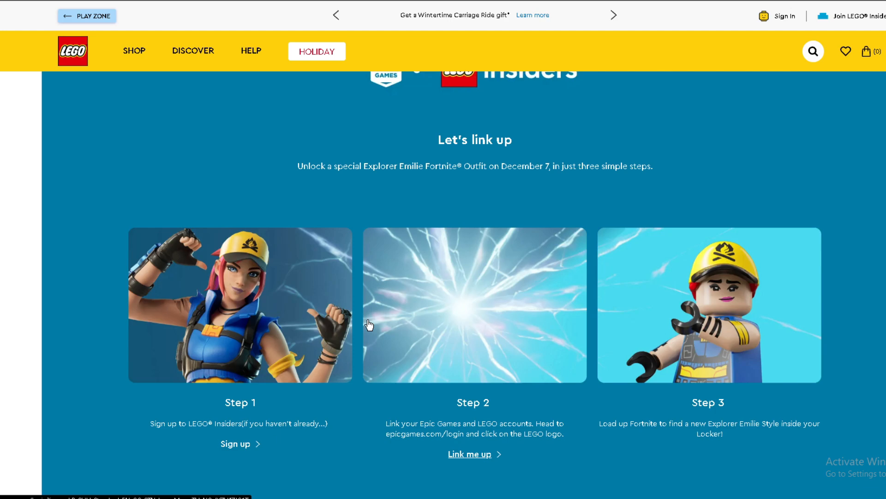
{"action": "scroll", "scroll_direction": "up", "scroll_amount": 3}
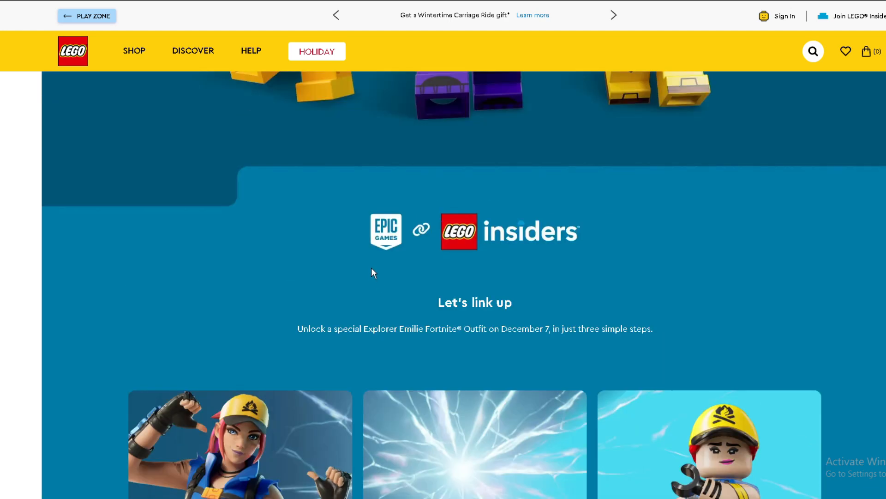
{"action": "scroll", "scroll_direction": "down", "scroll_amount": 3}
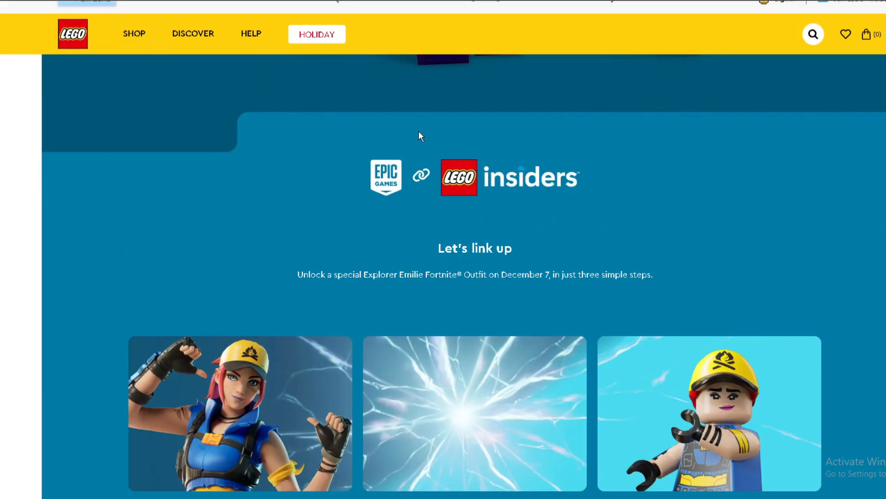
{"action": "scroll", "scroll_direction": "down", "scroll_amount": 3}
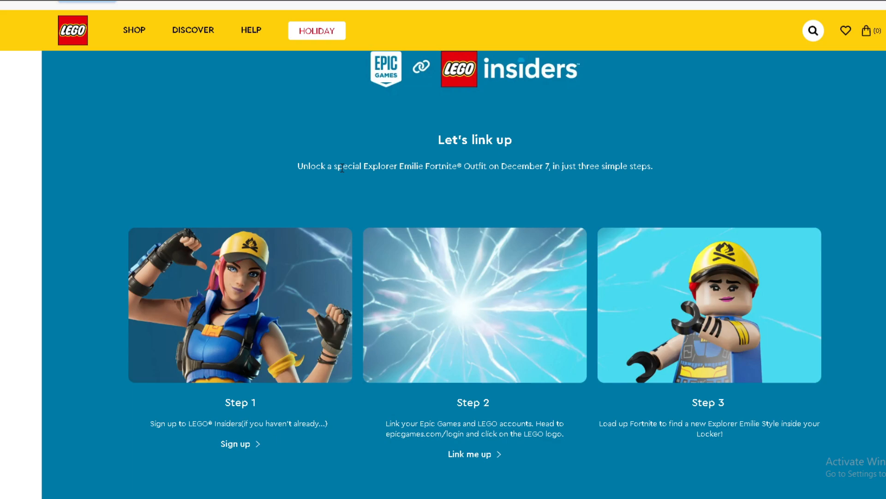
{"action": "scroll", "scroll_direction": "up", "scroll_amount": 3}
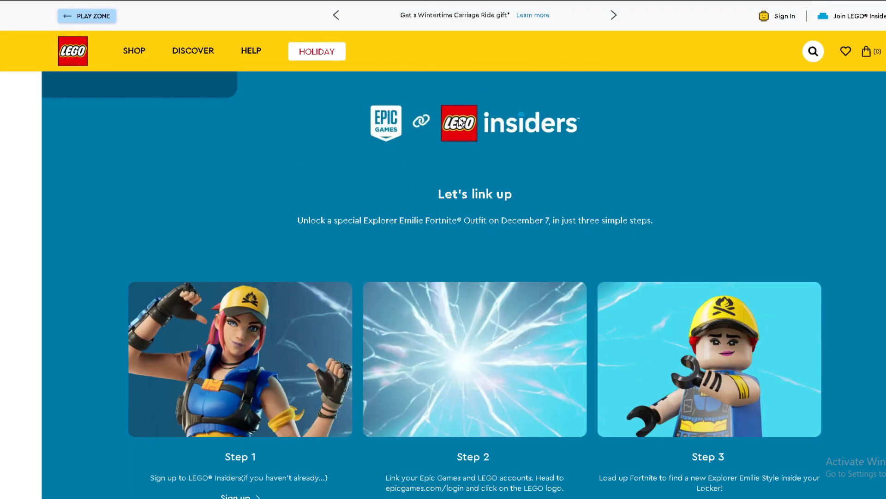
{"action": "mouse_move", "coordinate": [488, 135]}
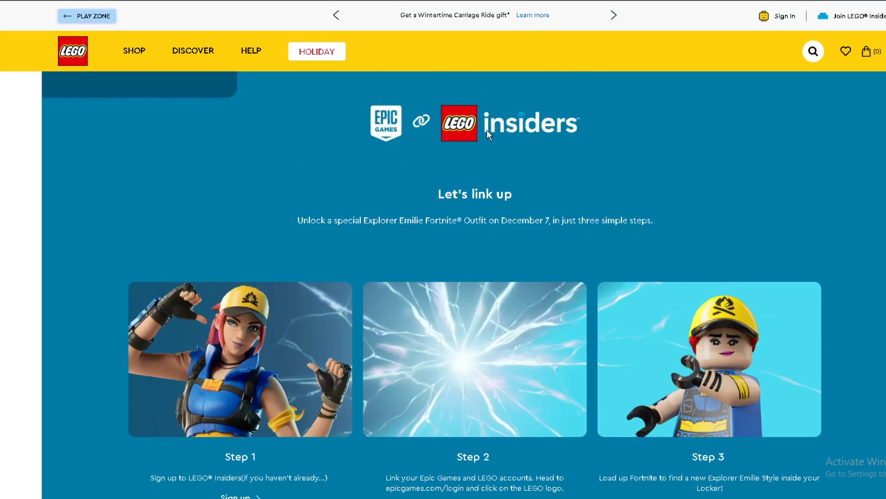
{"action": "double_click", "coordinate": [310, 221]}
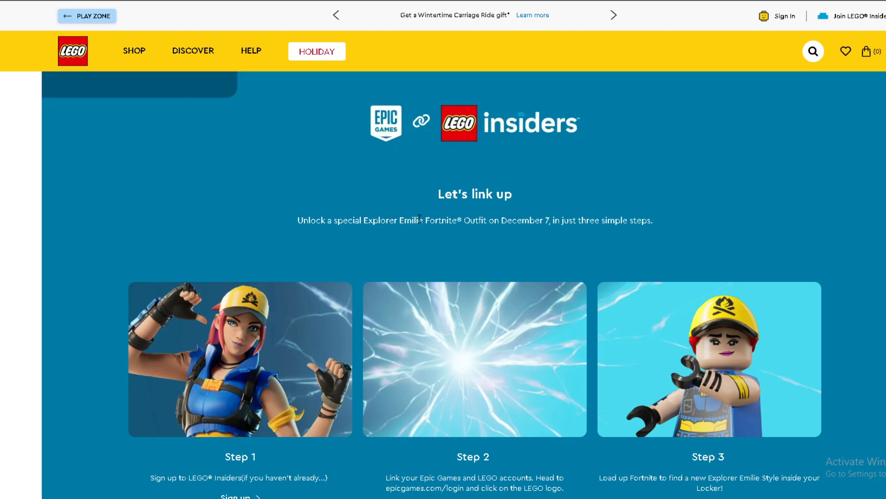
{"action": "scroll", "scroll_direction": "down", "scroll_amount": 3}
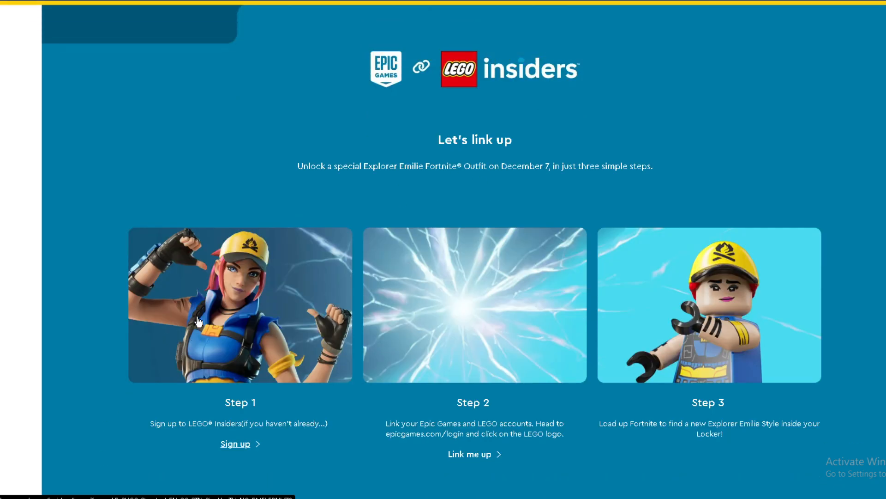
{"action": "right_click", "coordinate": [199, 321]}
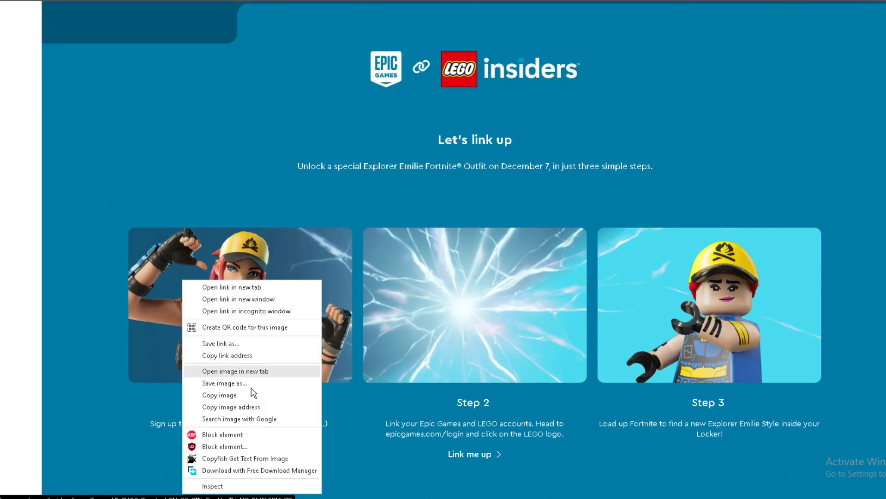
{"action": "left_click", "coordinate": [235, 371]}
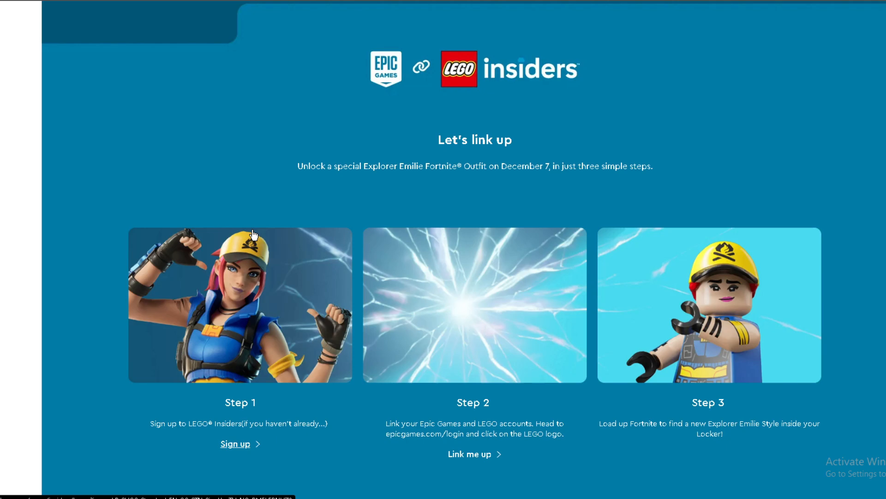
{"action": "mouse_move", "coordinate": [362, 274]}
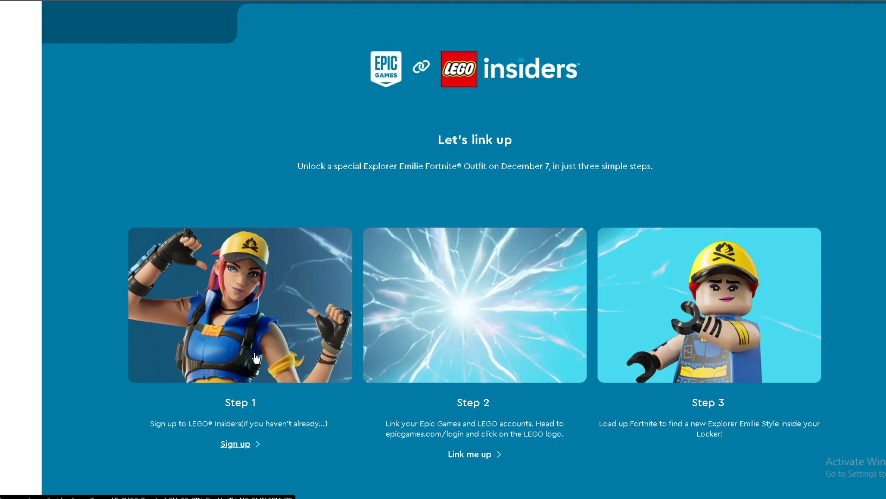
{"action": "mouse_move", "coordinate": [143, 399]}
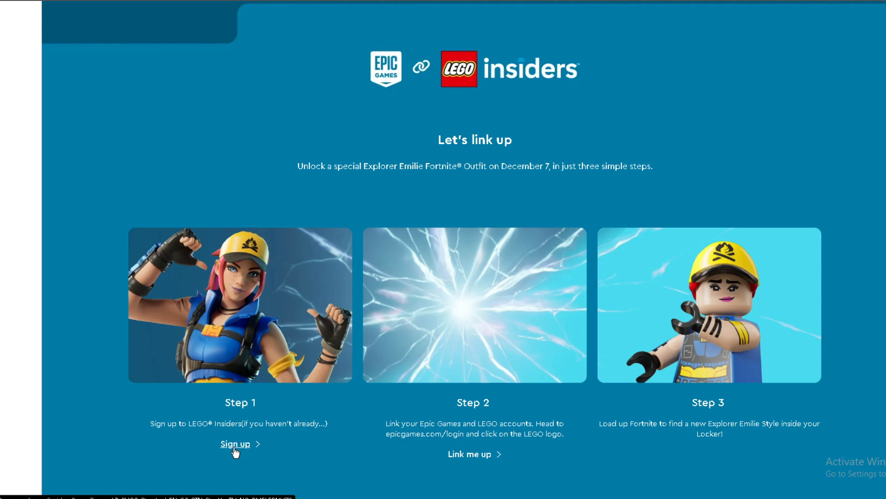
{"action": "right_click", "coordinate": [235, 443]}
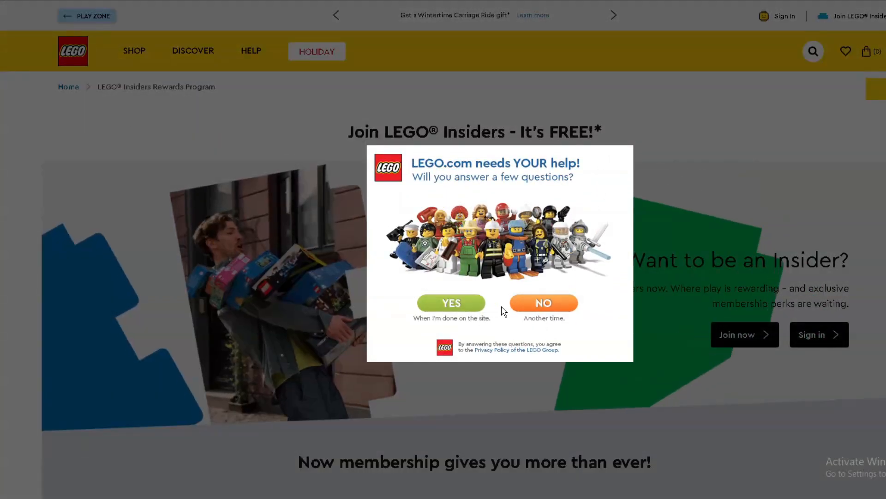
{"action": "left_click", "coordinate": [544, 302]}
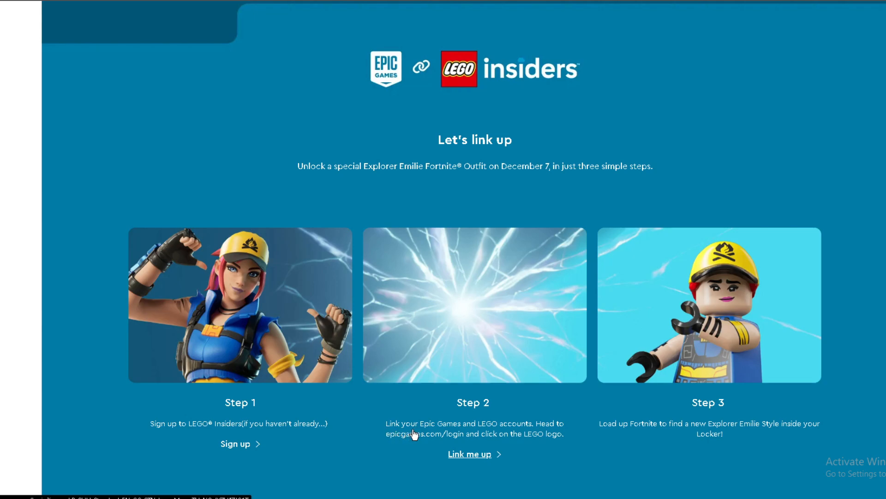
{"action": "mouse_move", "coordinate": [465, 454]}
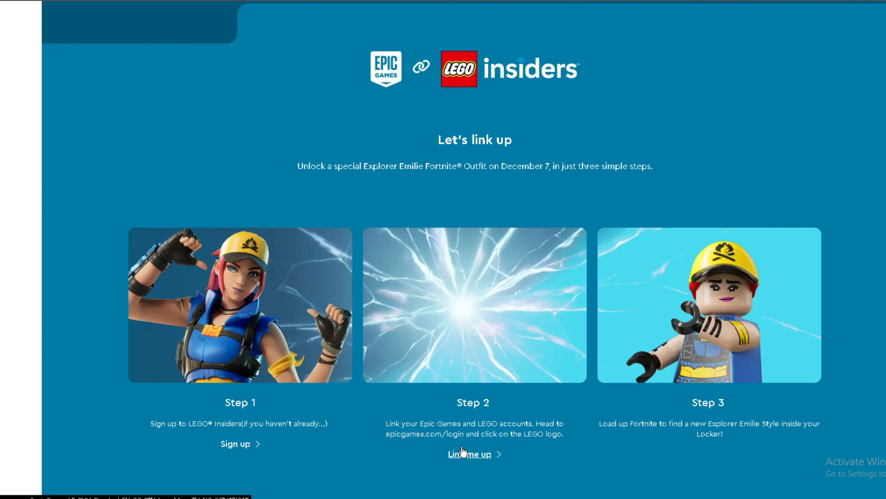
{"action": "mouse_move", "coordinate": [447, 447]}
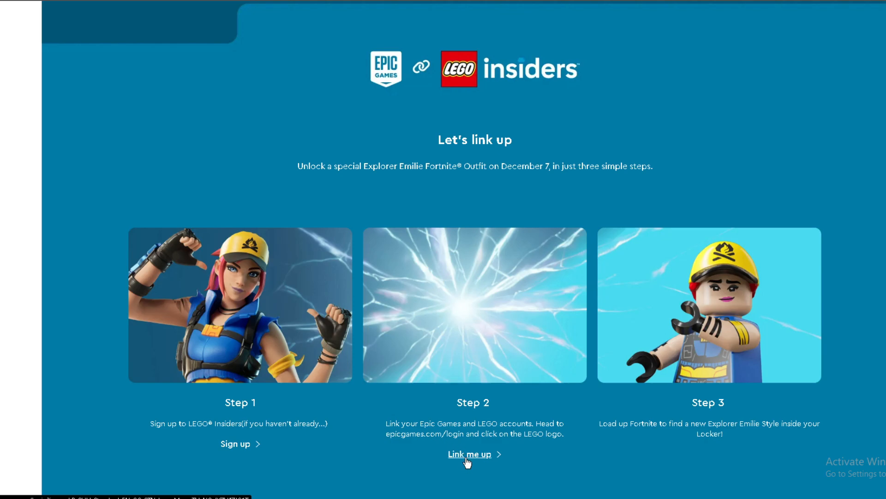
{"action": "left_click", "coordinate": [469, 453]}
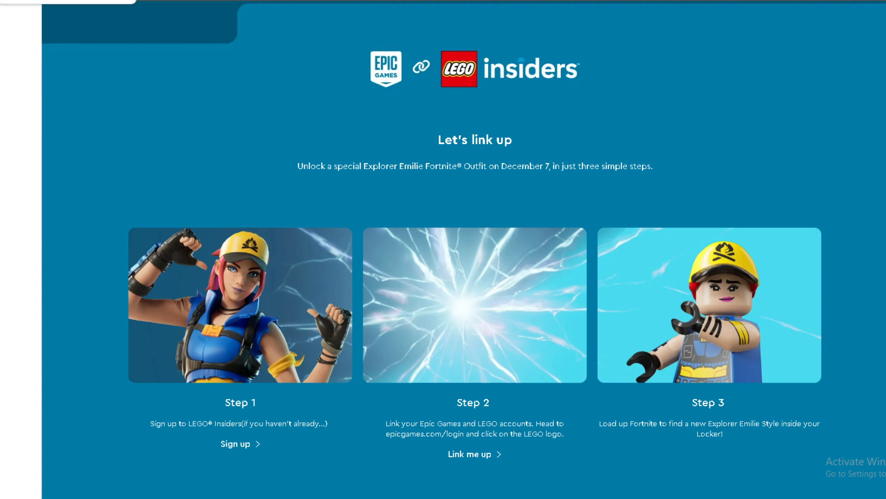
{"action": "mouse_move", "coordinate": [659, 433]}
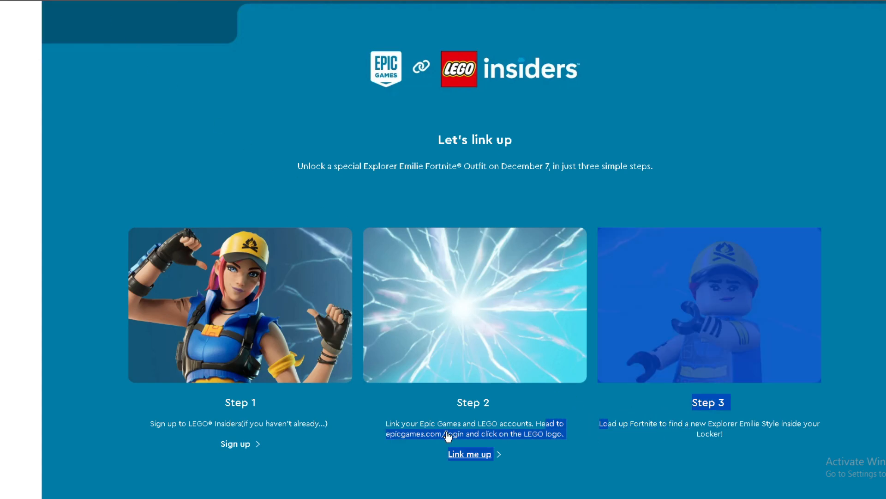
{"action": "scroll", "scroll_direction": "down", "scroll_amount": 3}
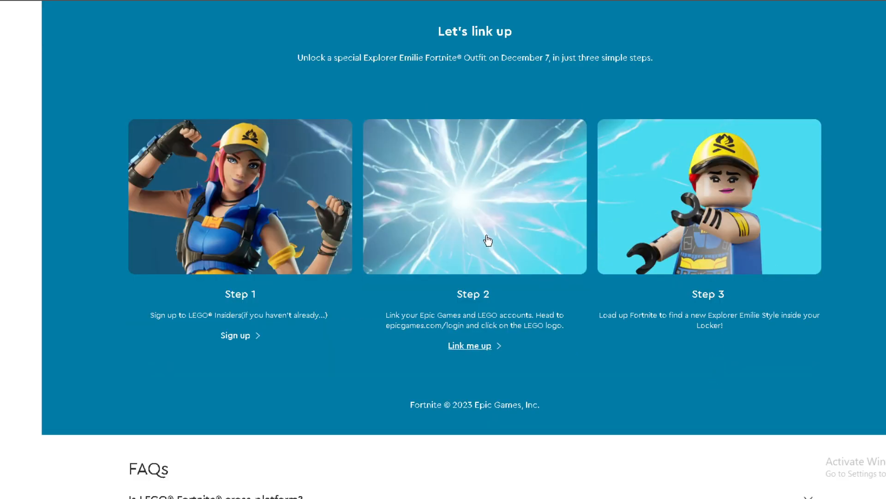
{"action": "scroll", "scroll_direction": "up", "scroll_amount": 3}
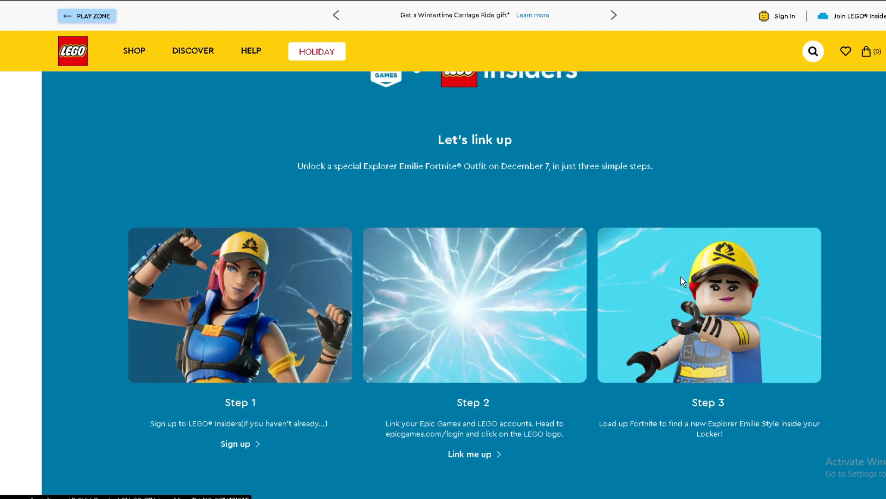
{"action": "mouse_move", "coordinate": [564, 242]}
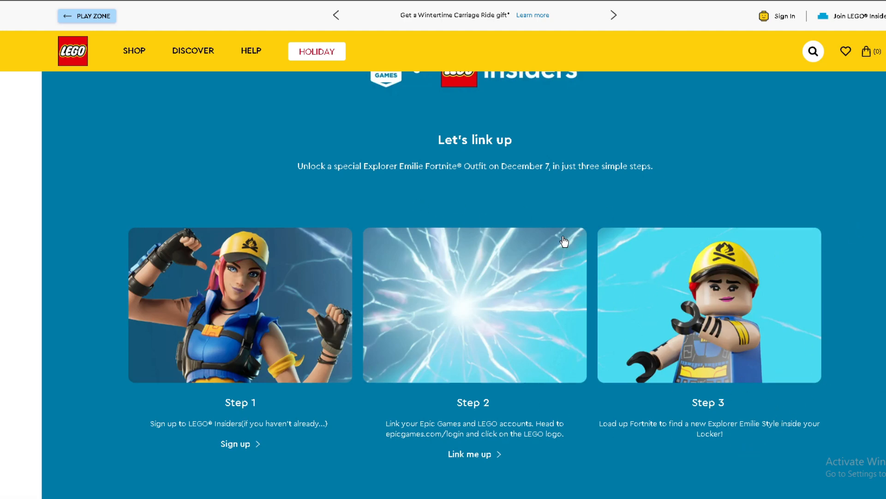
{"action": "mouse_move", "coordinate": [162, 191]}
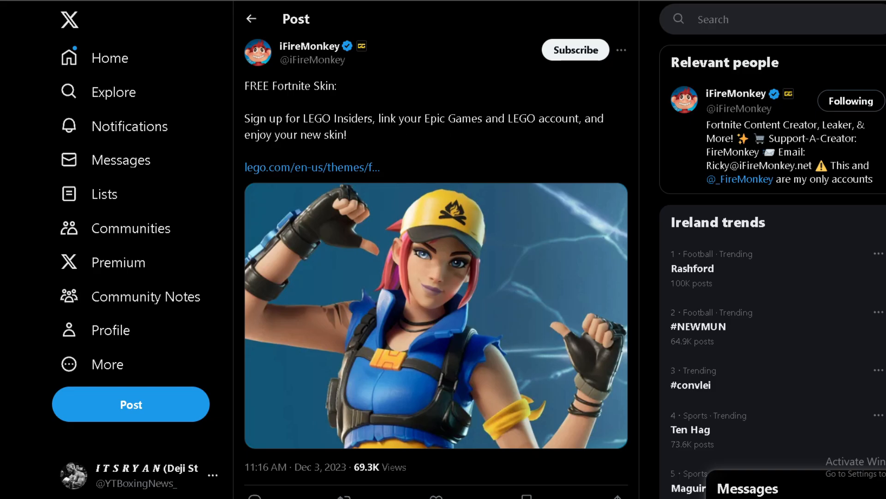
{"action": "left_click", "coordinate": [310, 167]}
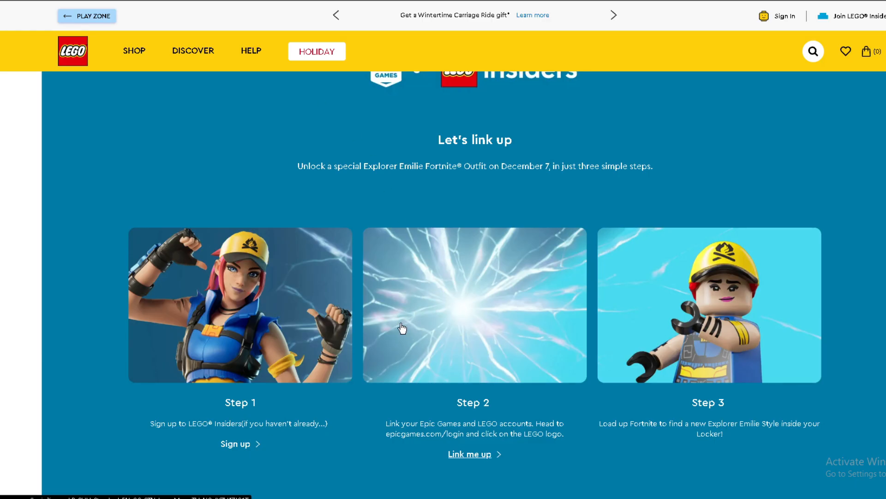